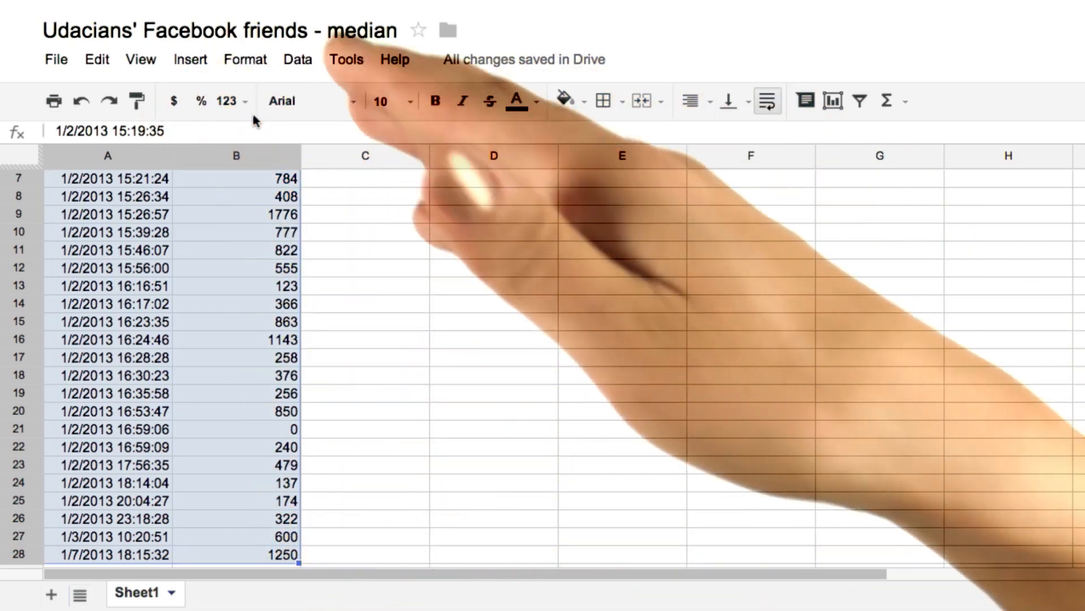
Bring up the Data menu's sorting options for the selected A2:B28 friend data
click(298, 59)
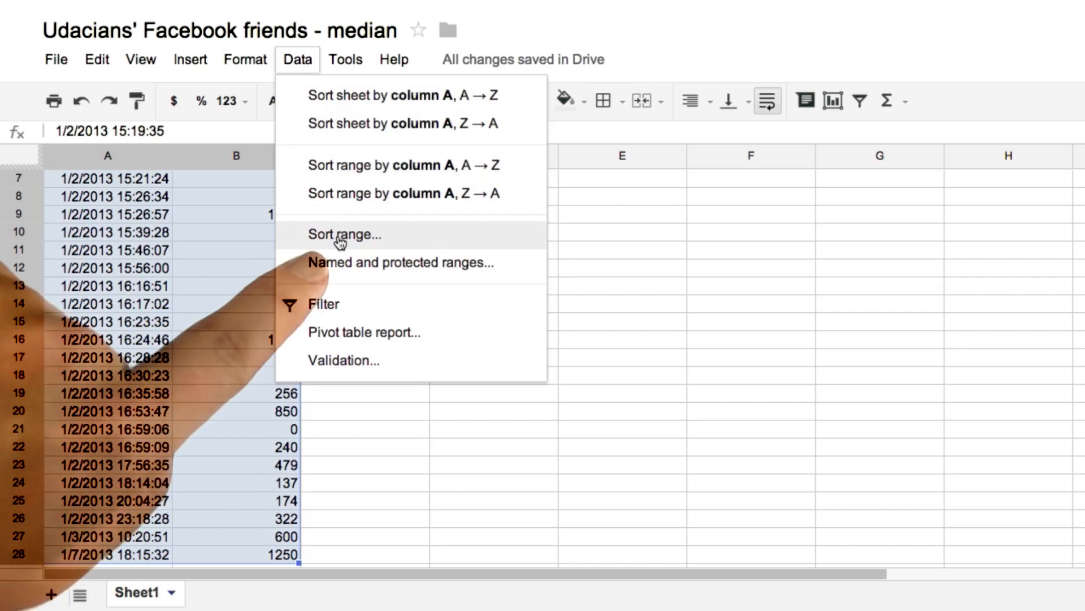
Start a custom sort of range A2:B28 and begin choosing Column B as the sort column
click(344, 234)
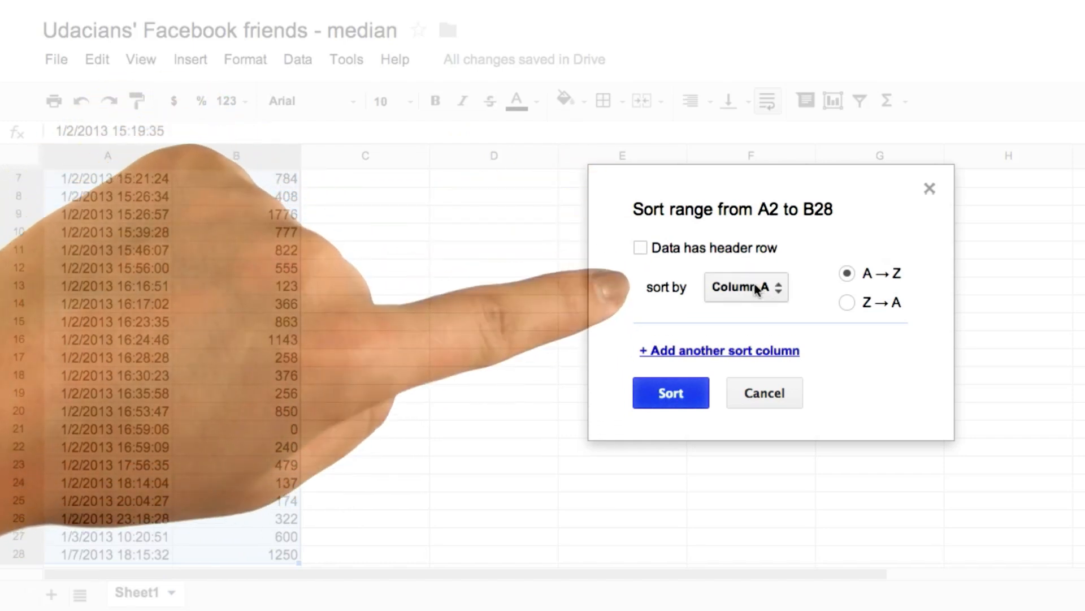
click(745, 286)
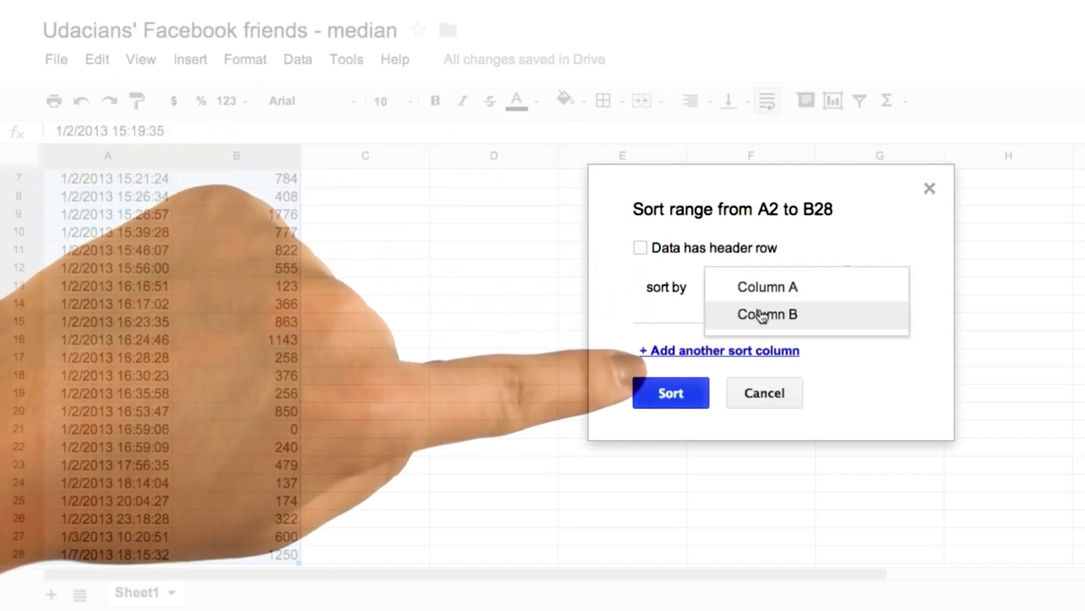